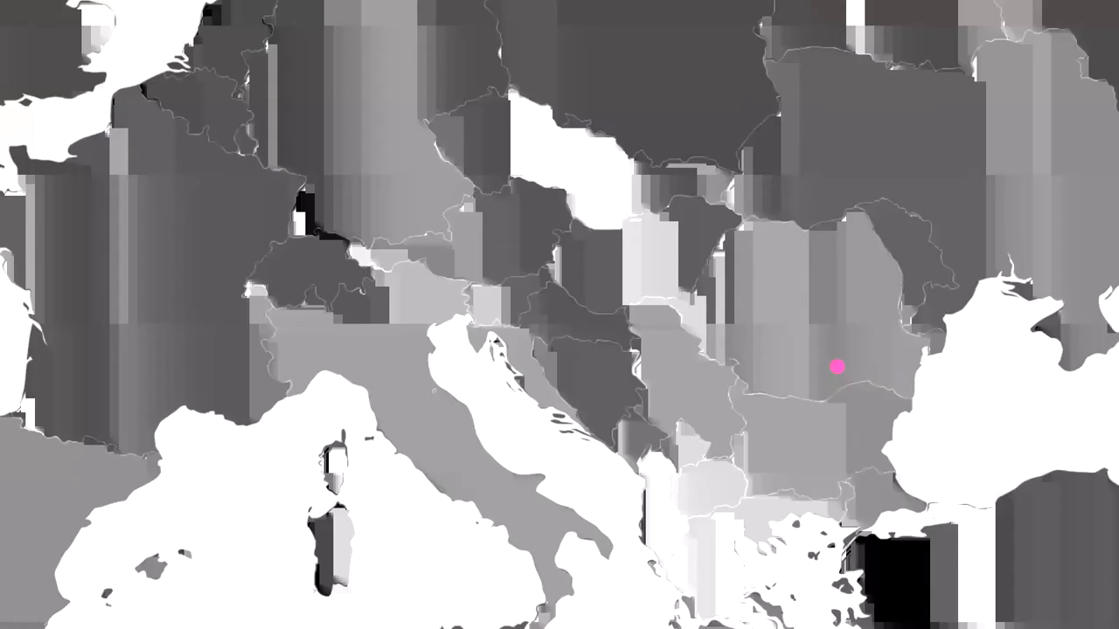
mouse_move(1053, 7)
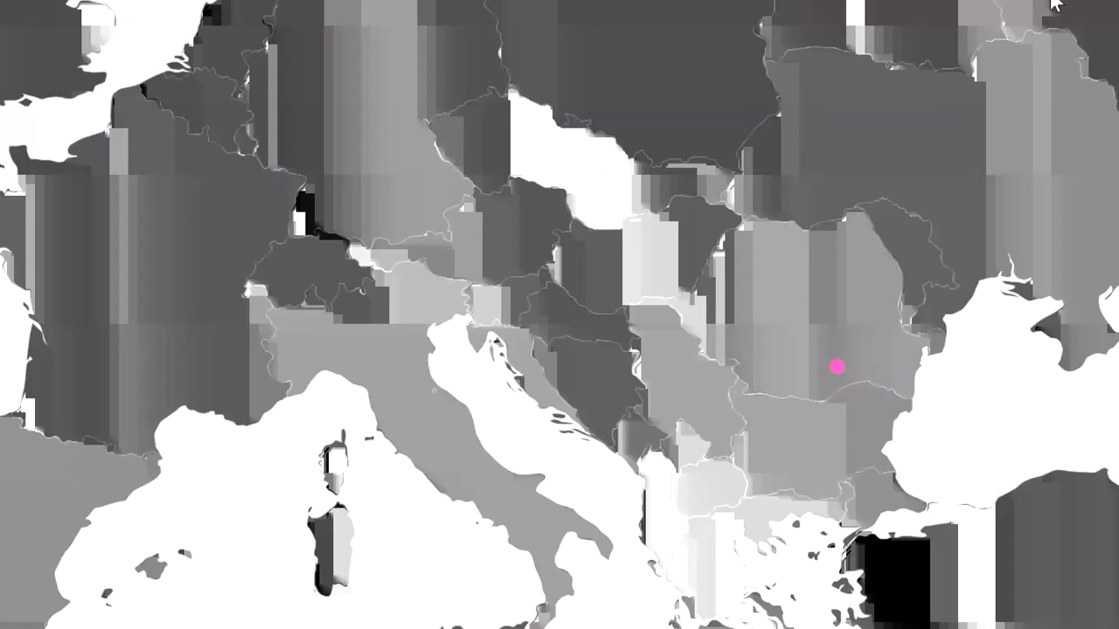